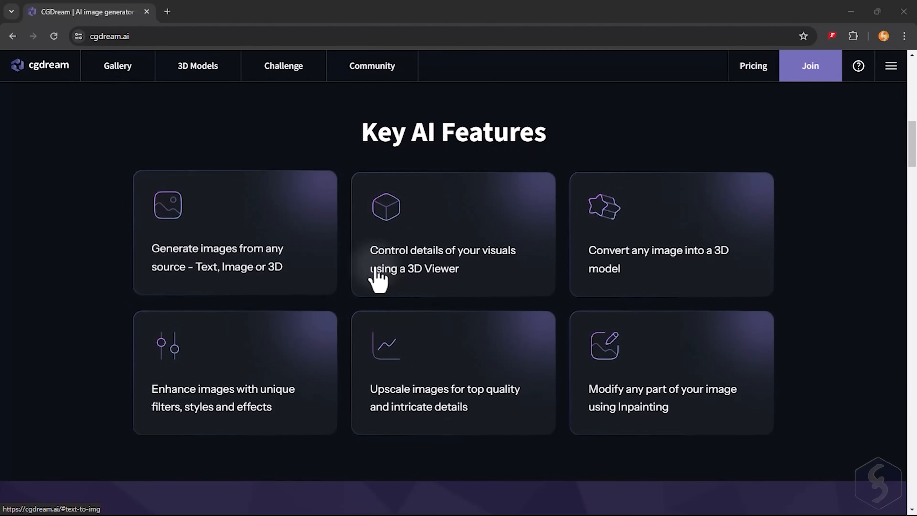
Step: Browse the landing page's AI feature overview and the community image gallery
scroll("down", 3)
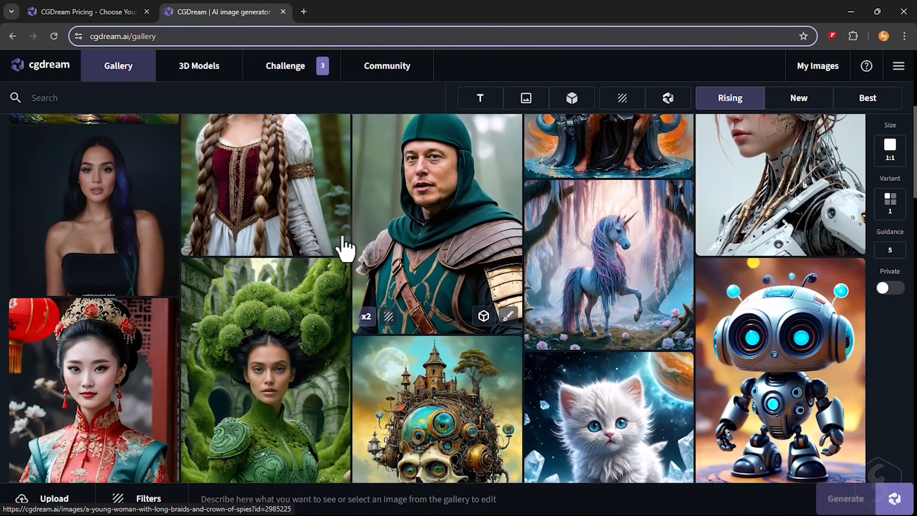
scroll("down", 3)
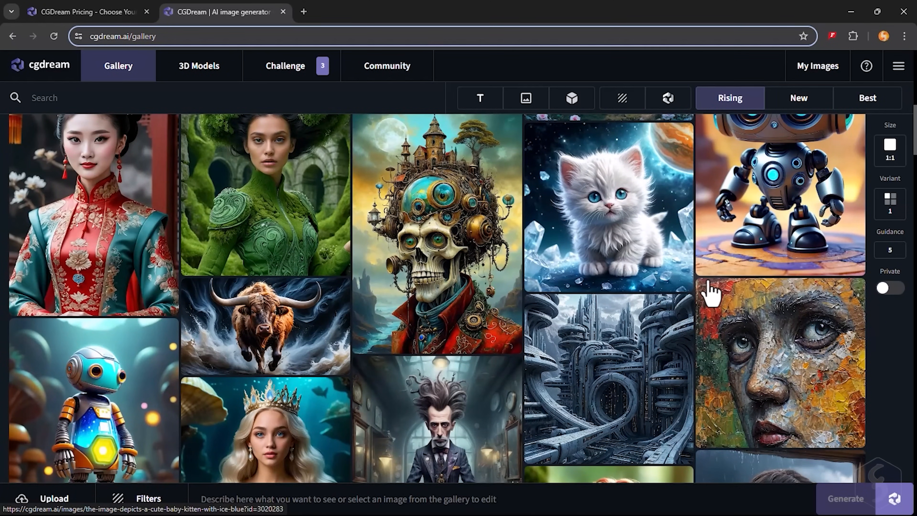
scroll("down", 3)
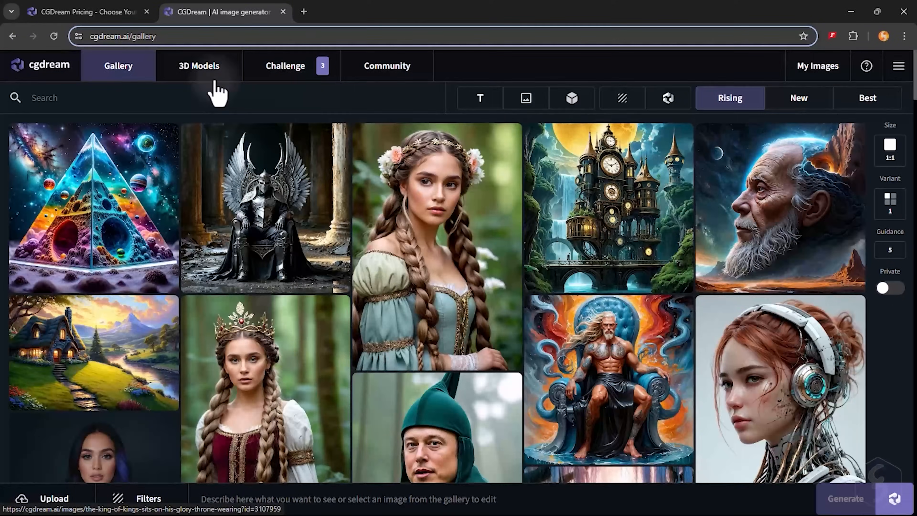
Step: Browse the 3D Models library grid, then move on to the pricing page
left_click(198, 65)
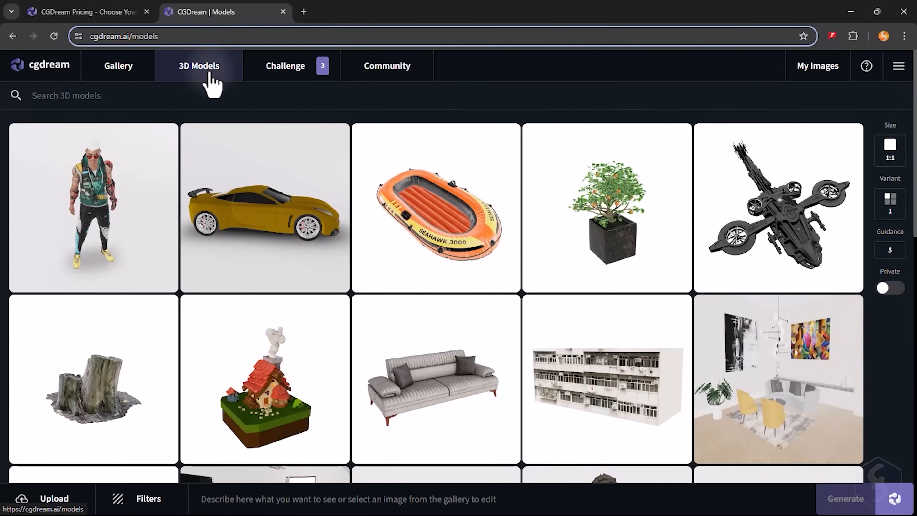
scroll("down", 3)
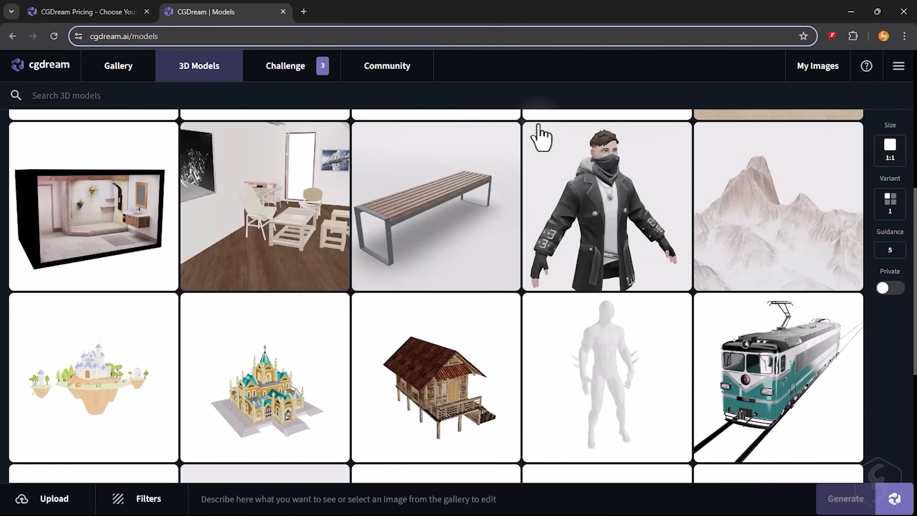
left_click(118, 65)
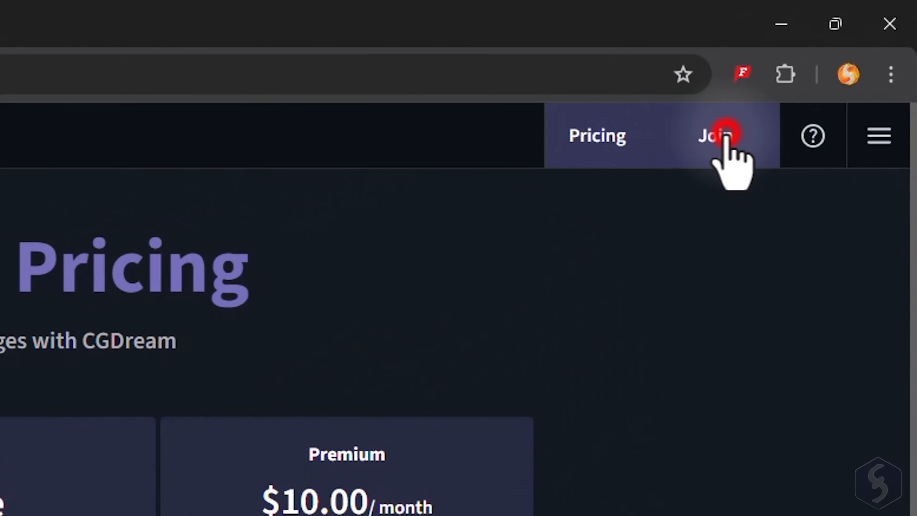
Step: Sign in by email and begin the prompt 'a young wom...' for a medieval young woman
left_click(716, 135)
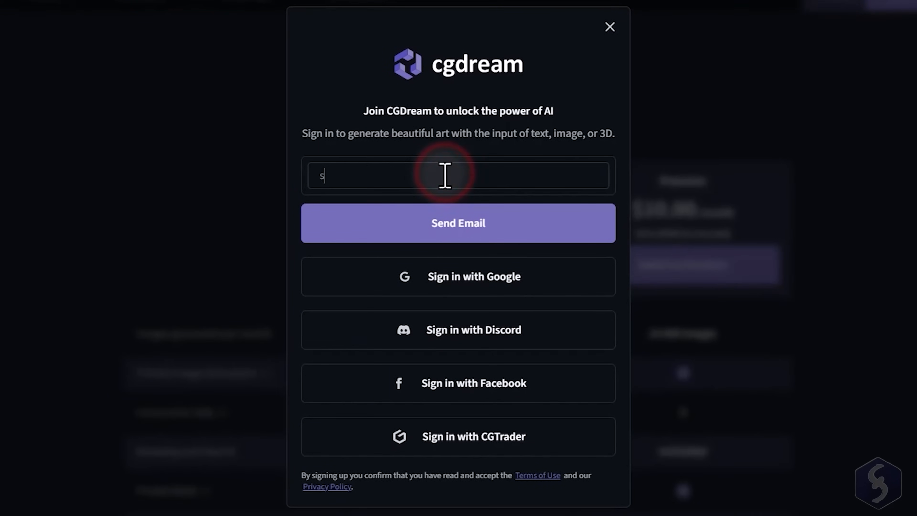
left_click(609, 27)
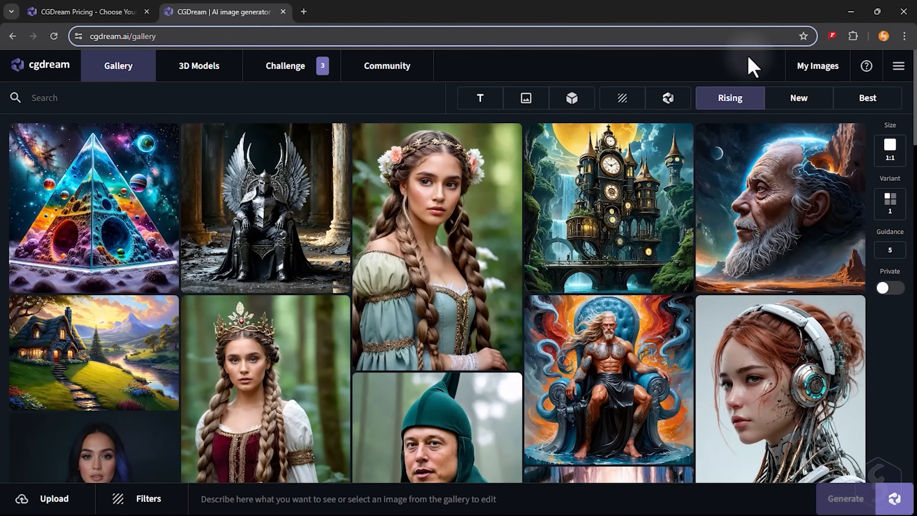
mouse_move(438, 62)
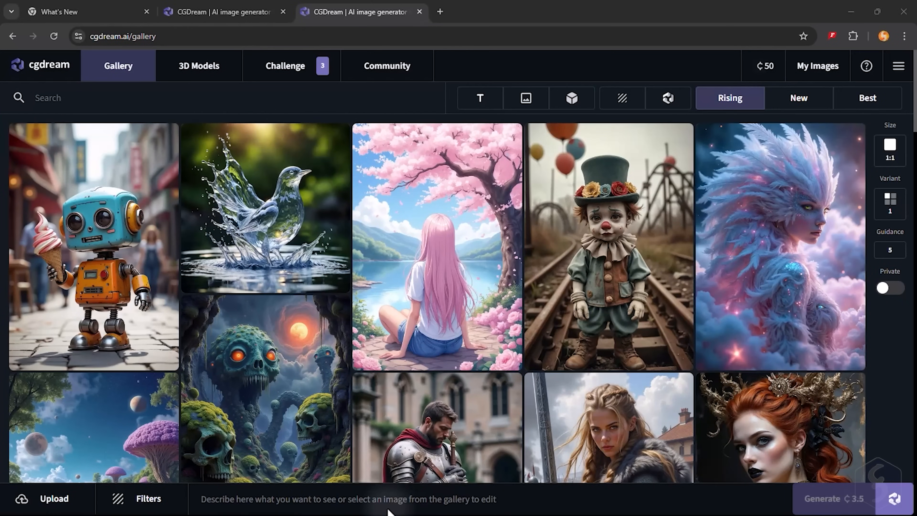
type("a young woman from medieval times")
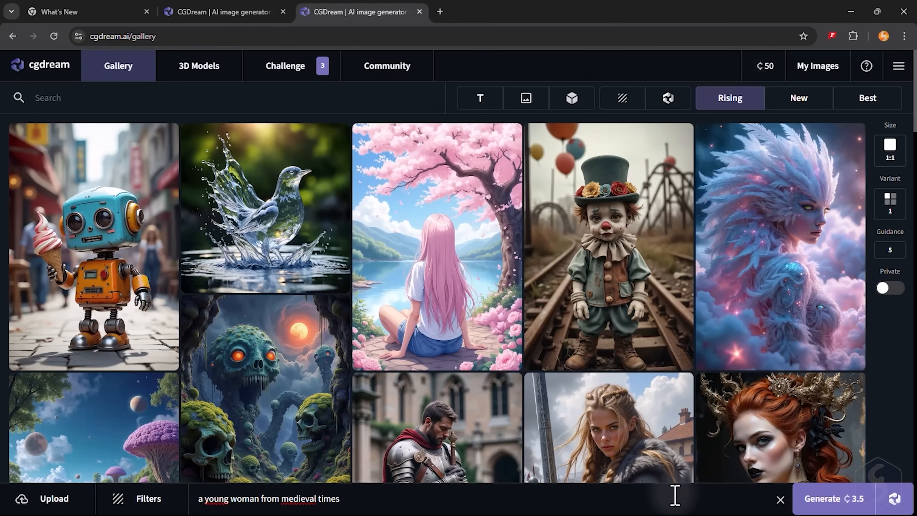
left_click(817, 66)
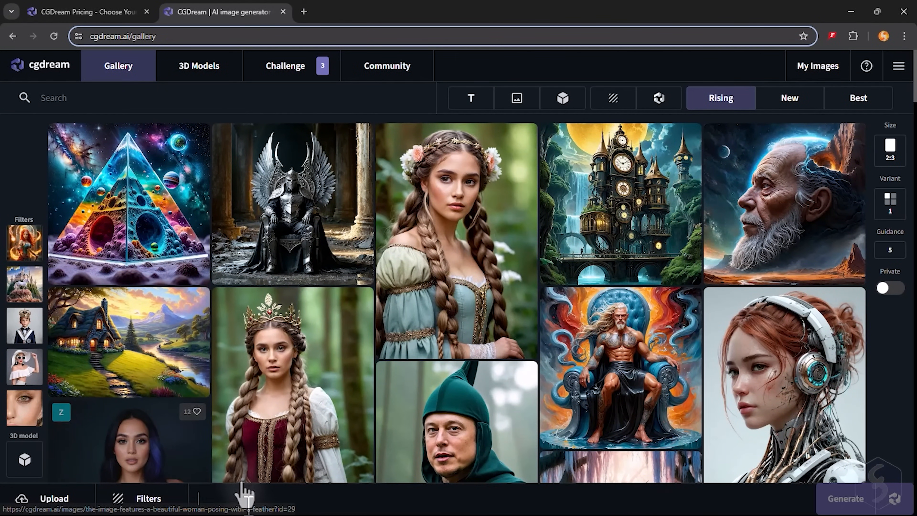
Step: Enter the prompt 'A fast red car runs across a mountain street full of curves showing just the terrain.'
type("A")
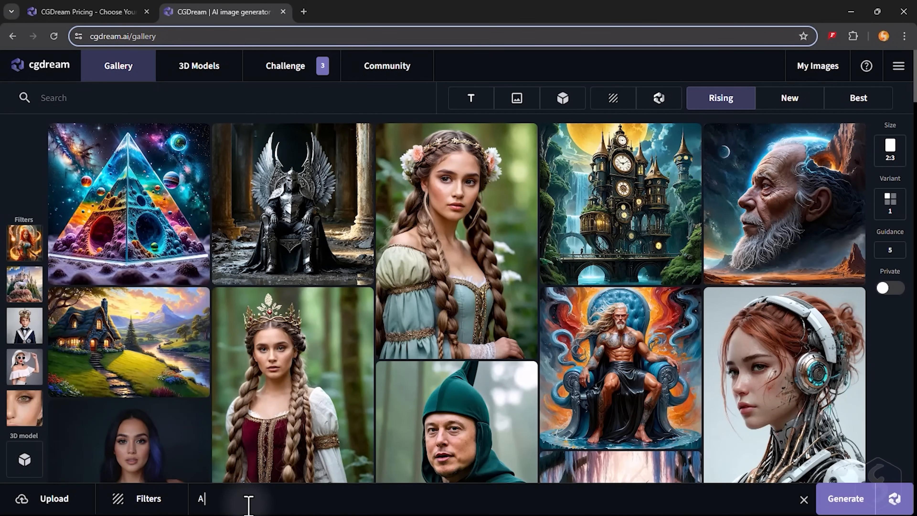
type("A fast red car runs across a mountain street full of curves showing just the terrain. Over the street, a mountain landscape opens, full of trees and hit by the wind. It is all under the rain and a cloudy weat")
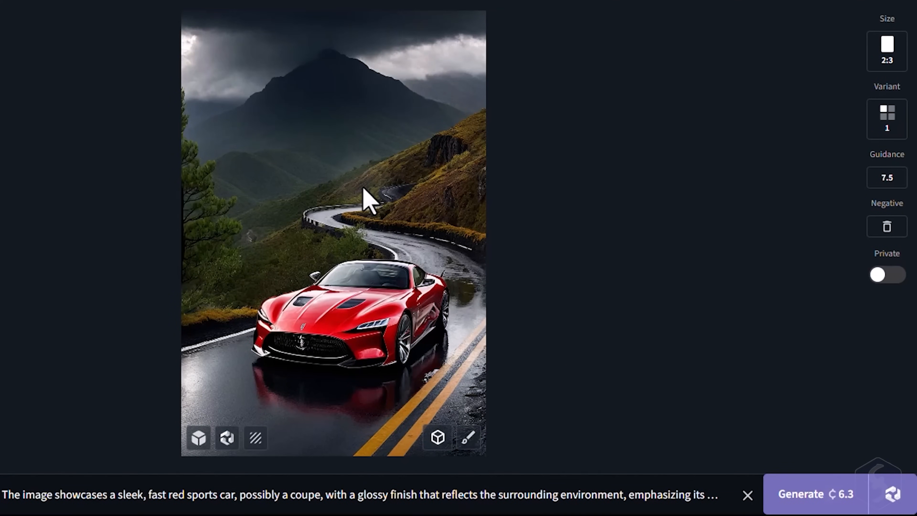
Step: Raise Prompt guidance to 8 and keep a negative prompt against people standing on the car
left_click(886, 227)
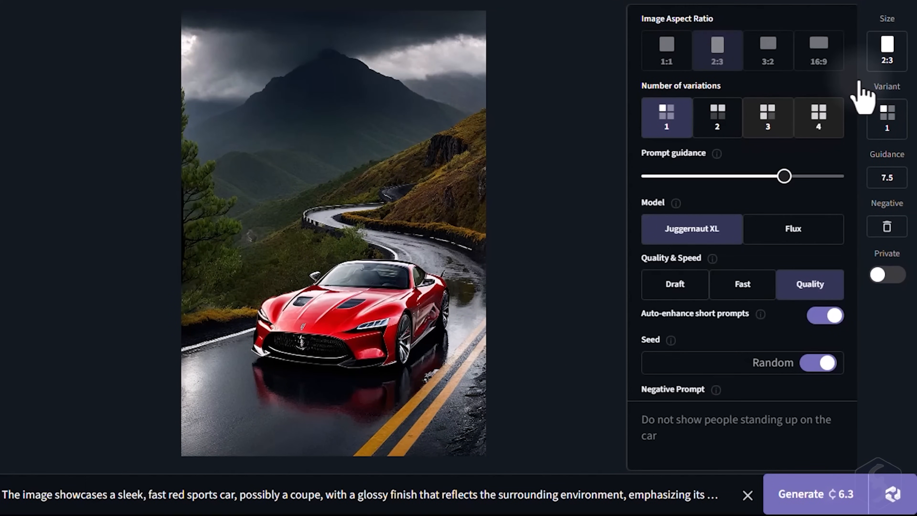
mouse_move(717, 117)
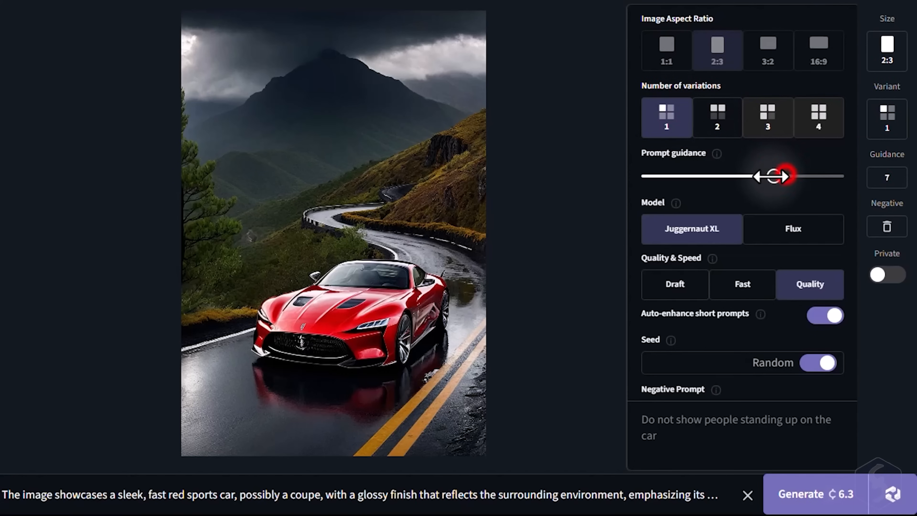
left_click_drag(778, 175, 793, 175)
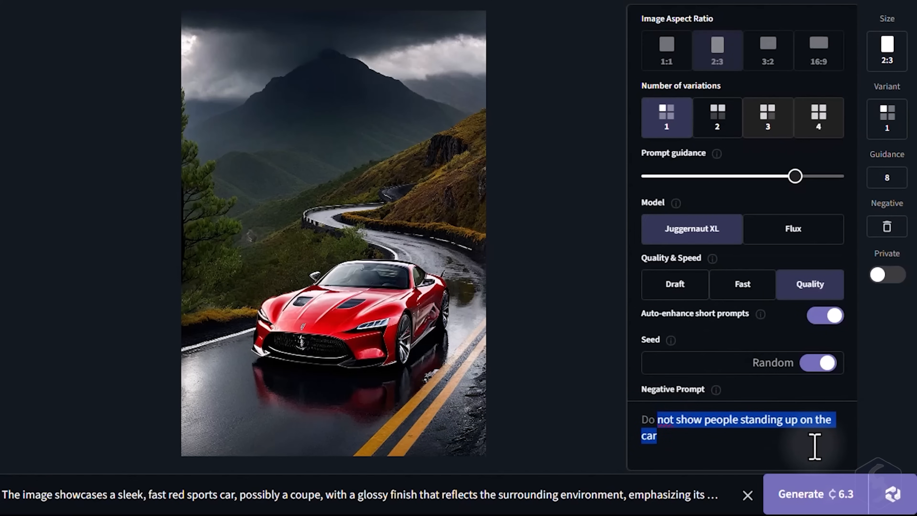
left_click(699, 436)
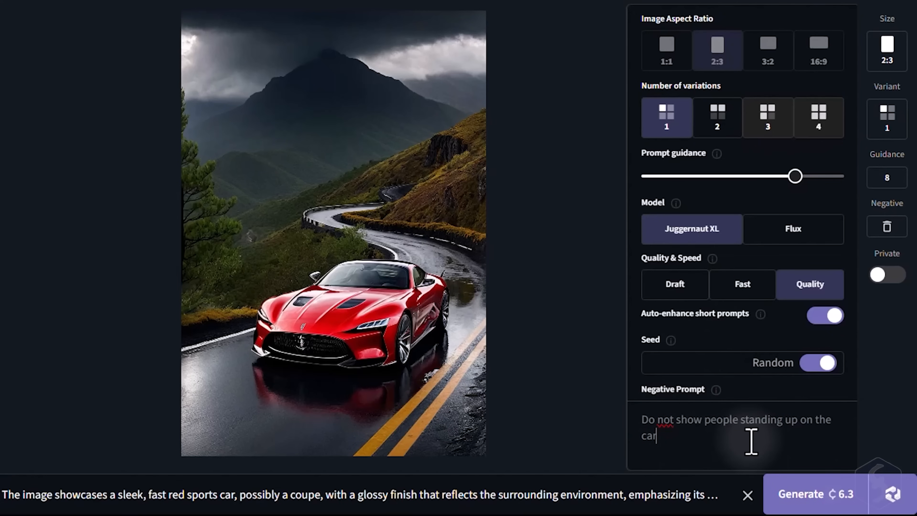
left_click(800, 493)
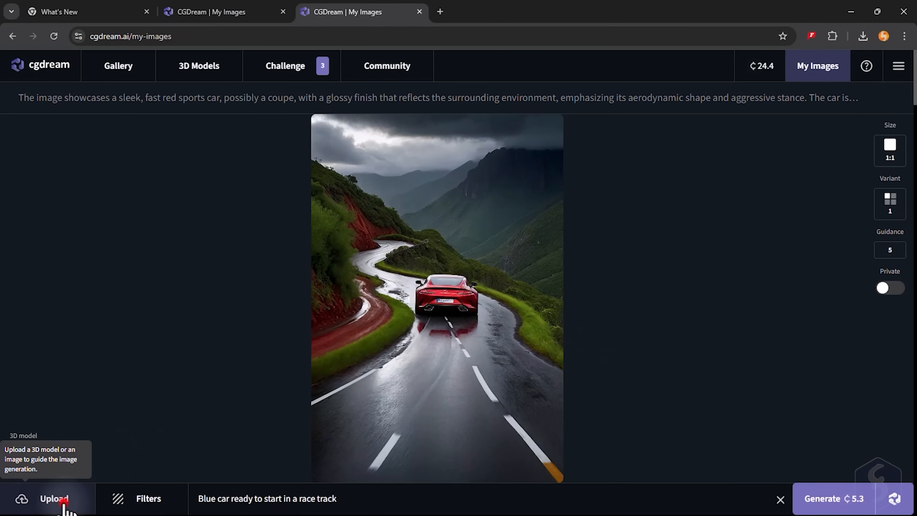
Step: Upload the crimson sports car photo as reference, set Resemblance to 0.10, and generate
left_click(54, 498)
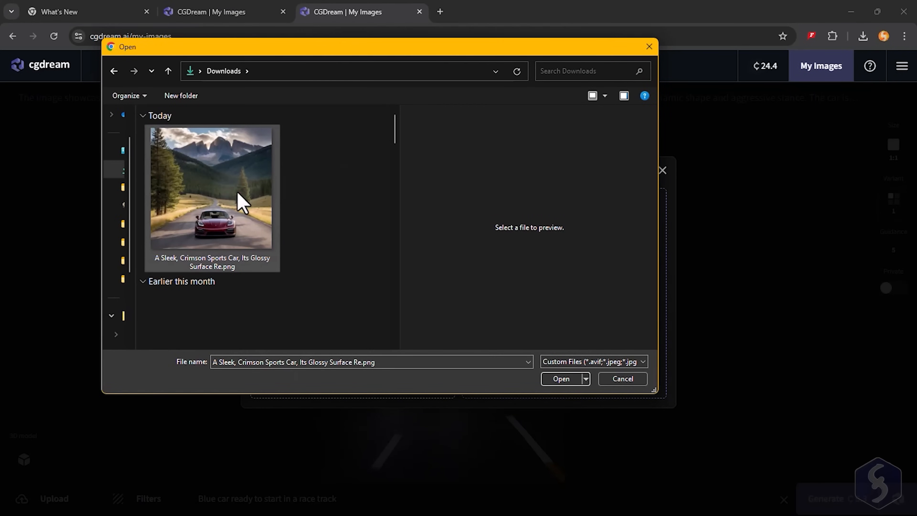
left_click(560, 378)
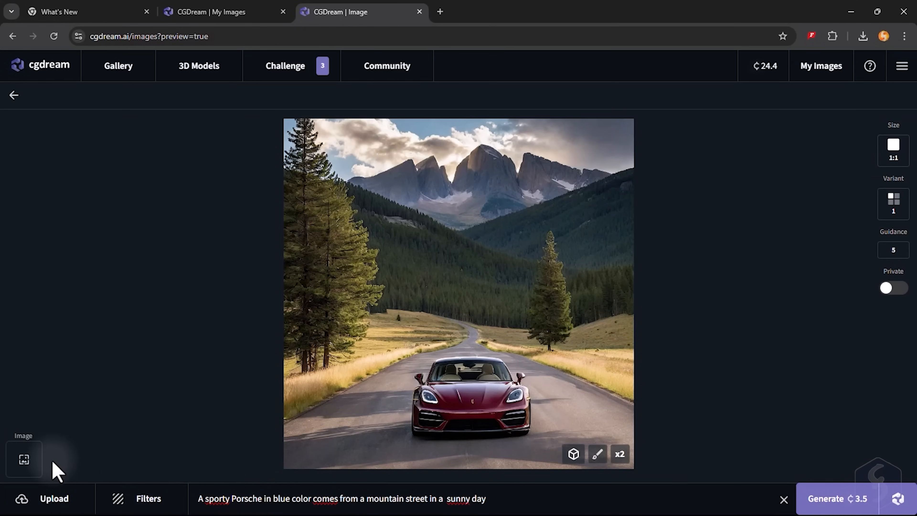
left_click(23, 459)
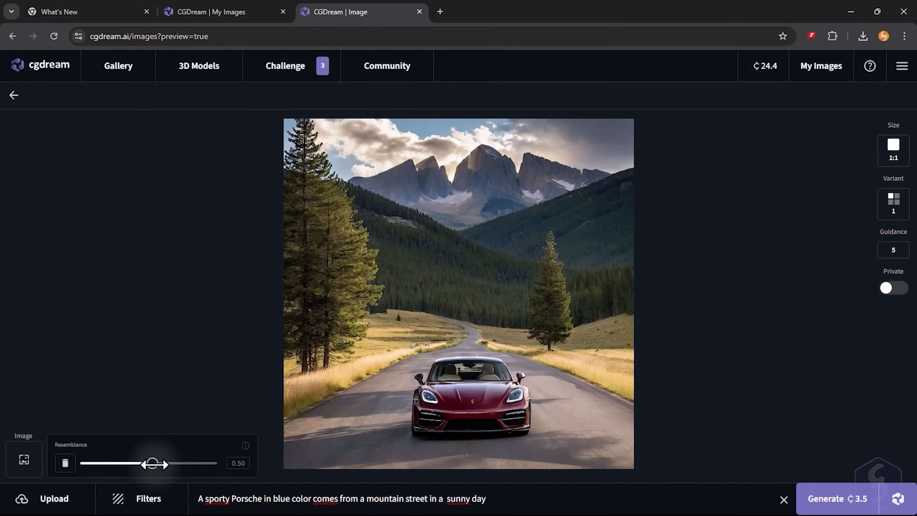
left_click_drag(151, 464, 99, 464)
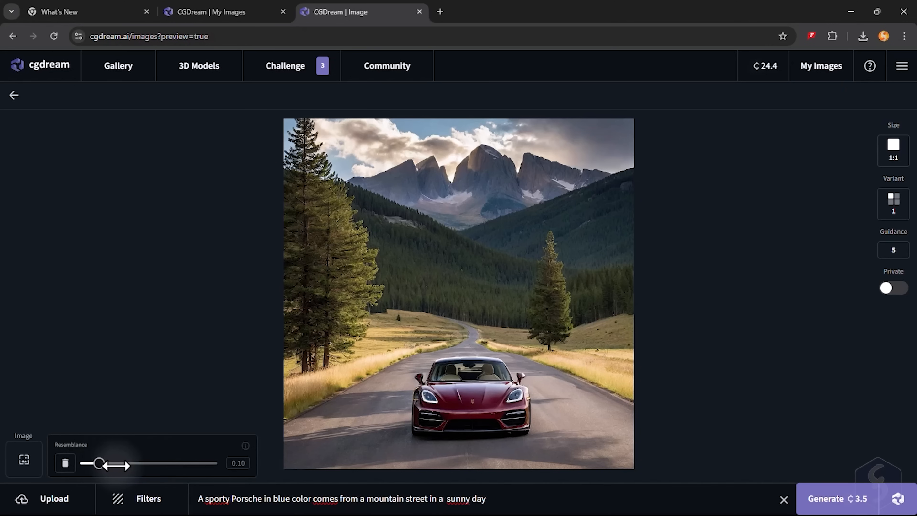
left_click_drag(100, 464, 198, 463)
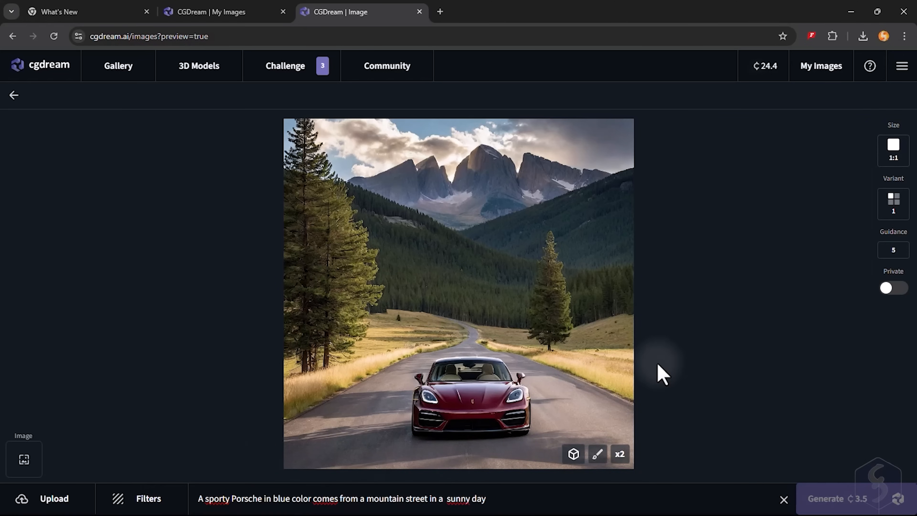
left_click(824, 499)
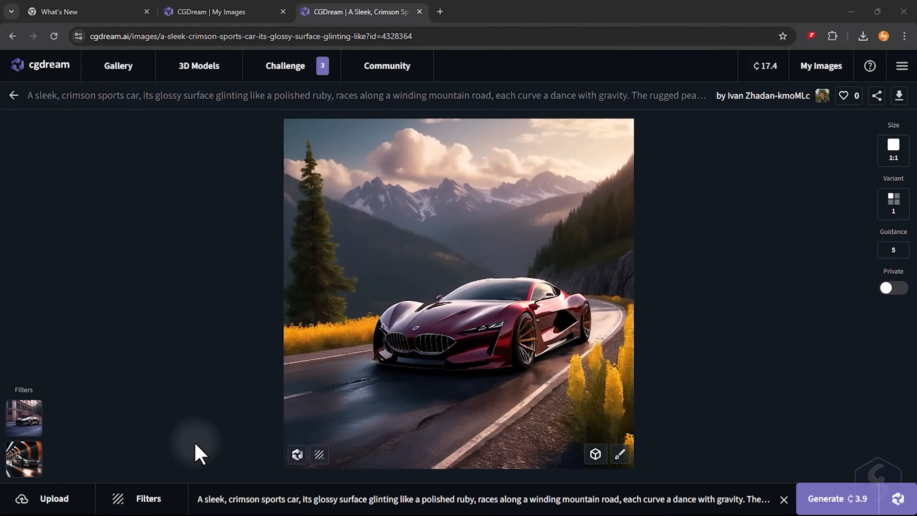
Step: Pick a recommended style filter for the car image and start Inpainting on the red car picture
left_click(148, 498)
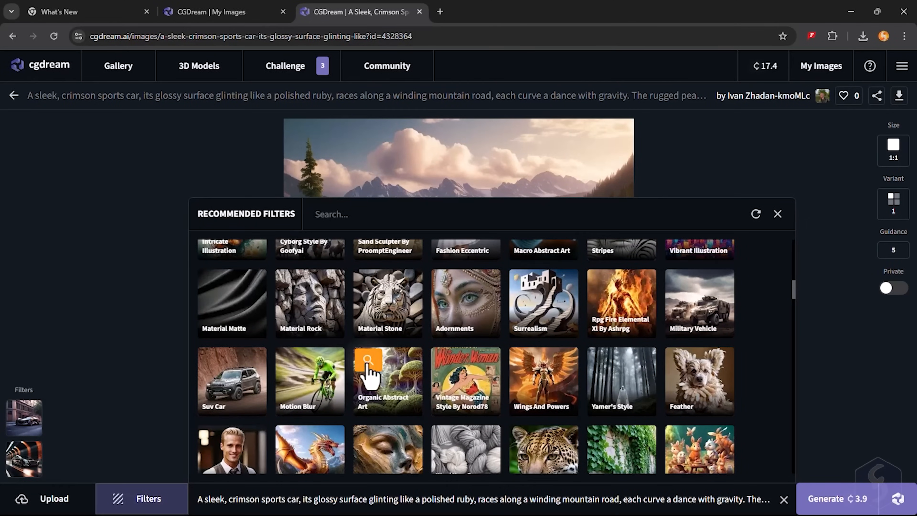
left_click(778, 214)
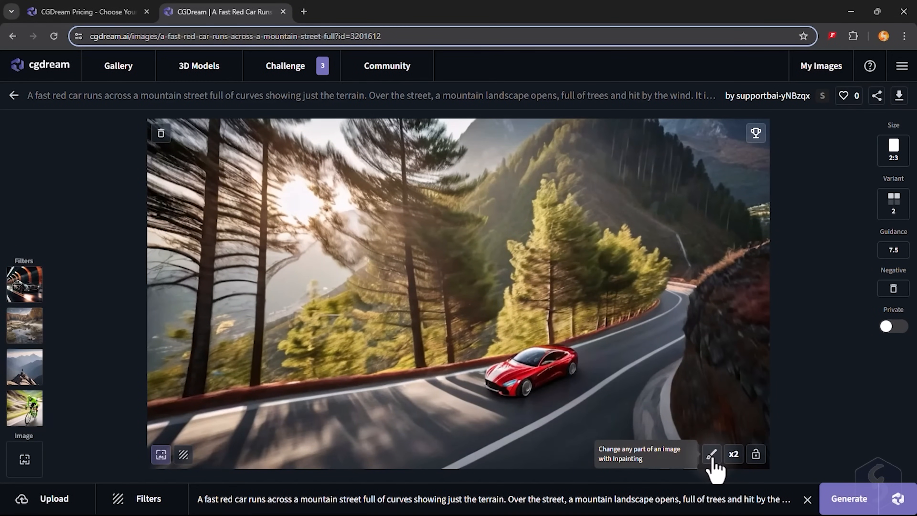
left_click(711, 454)
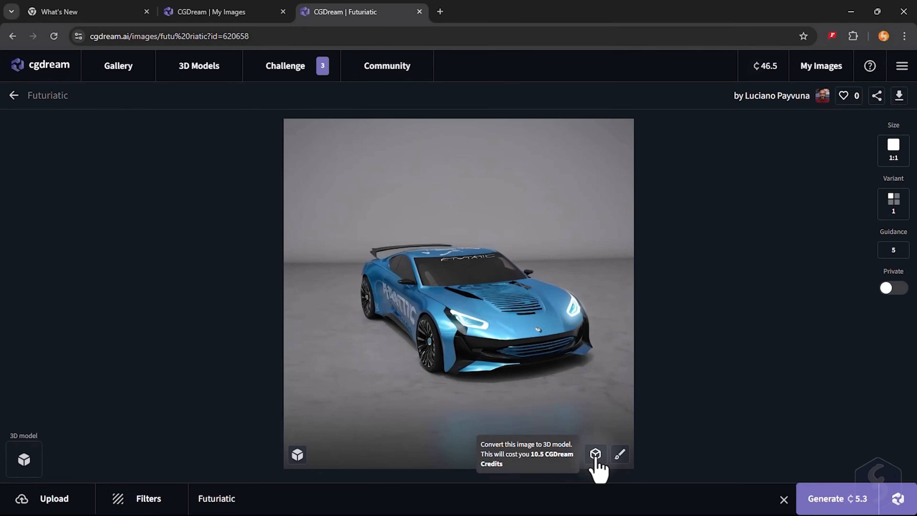
Step: Convert the blue car to a 3D model, orbit it, and generate 'Blue car ready to start in a race track'
left_click(596, 455)
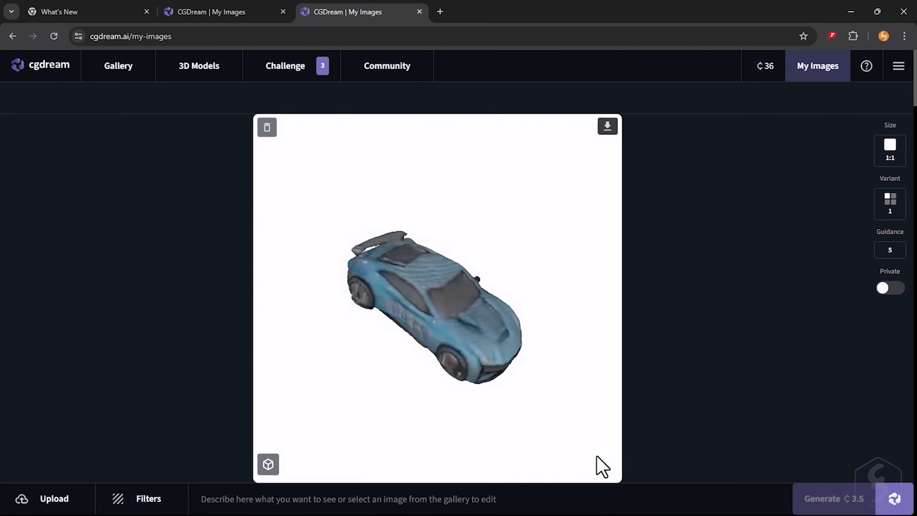
left_click(268, 464)
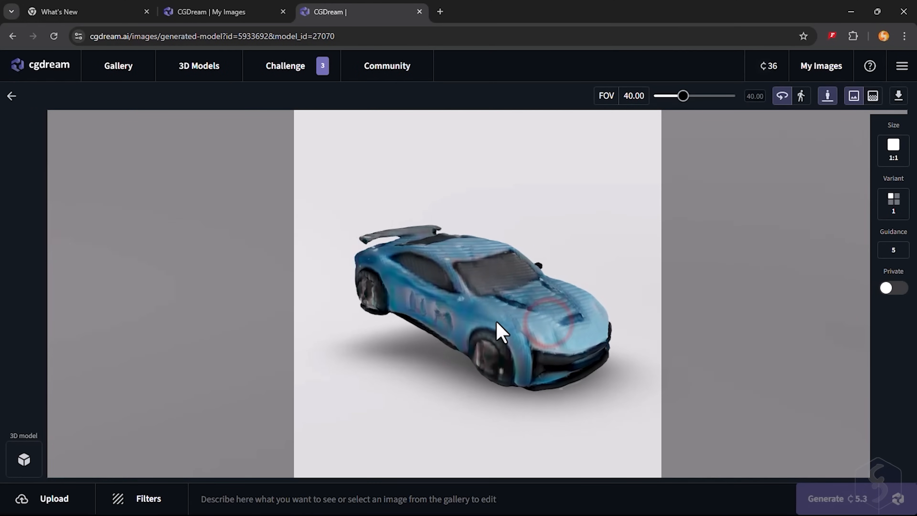
left_click_drag(497, 328, 474, 310)
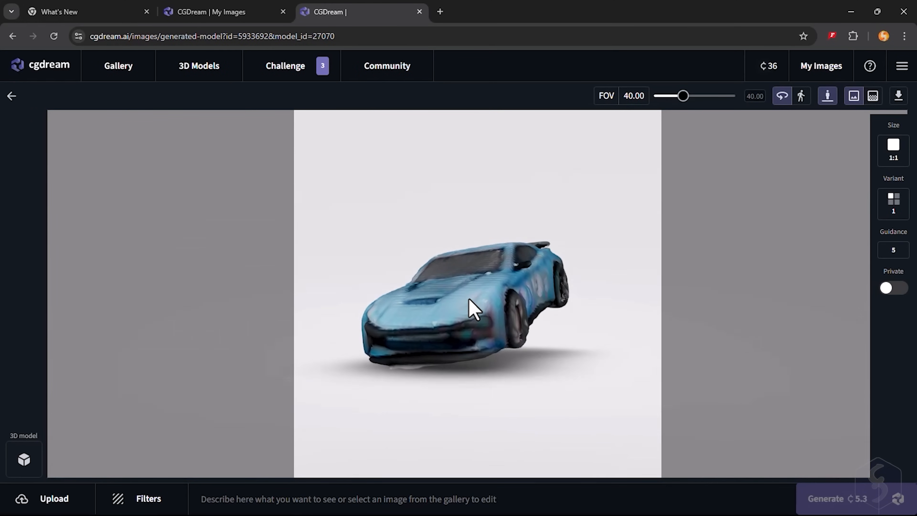
type("Blue car ready to start in a race track")
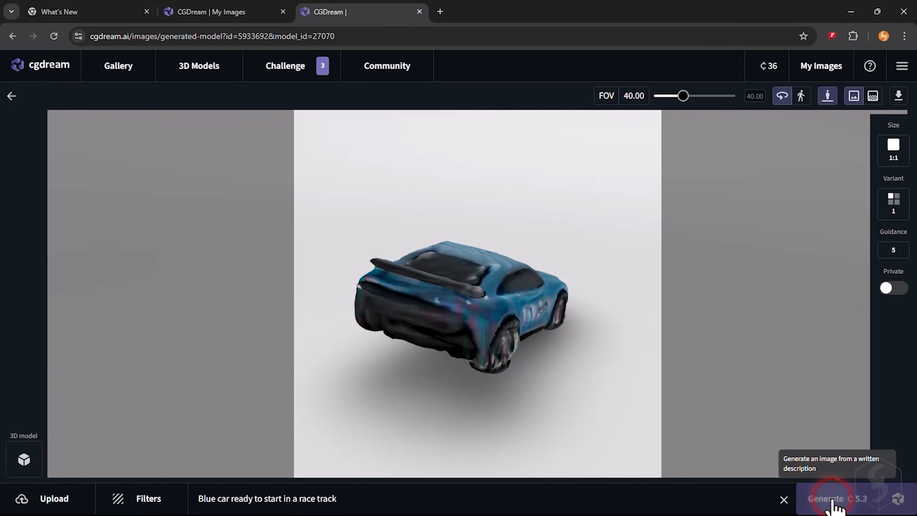
left_click(825, 498)
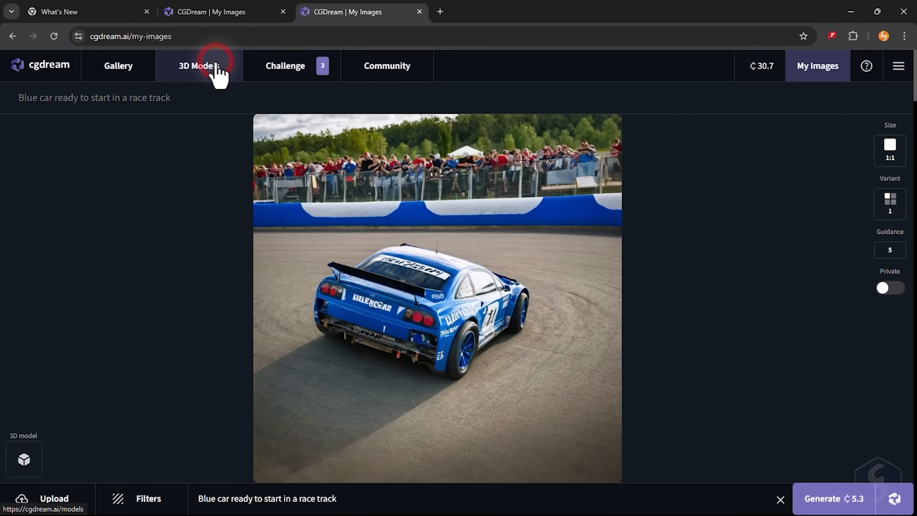
Step: Scroll through the ready-made models in the 3D Models library
left_click(198, 65)
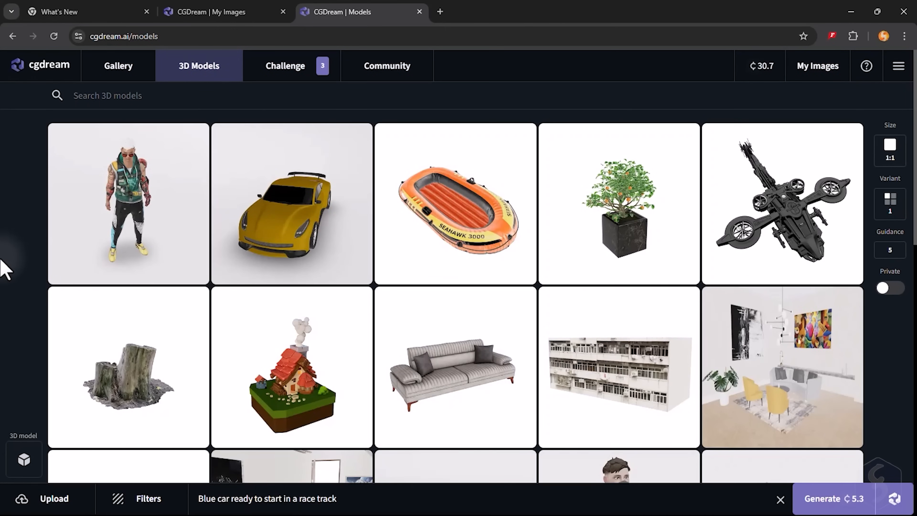
scroll("down", 3)
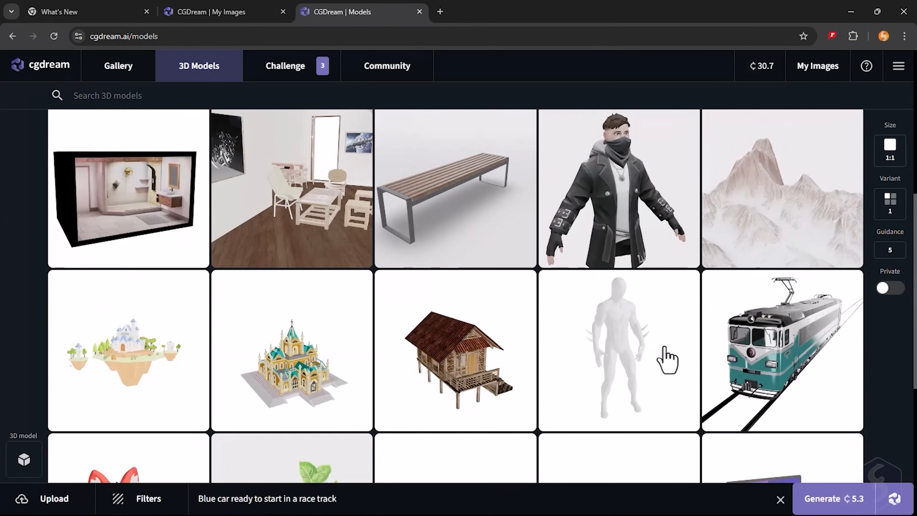
scroll("down", 3)
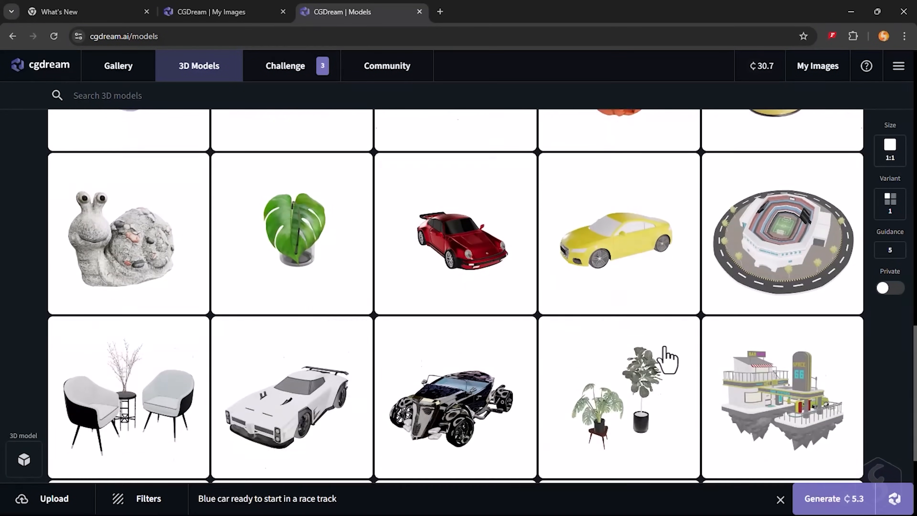
scroll("down", 3)
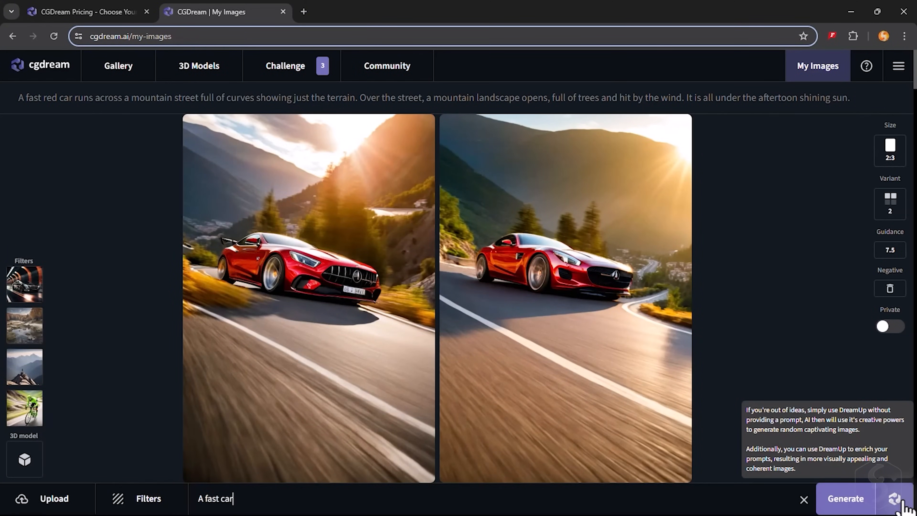
Step: Use DreamUp to enrich the short 'A fast car' prompt into a fuller description
left_click(844, 499)
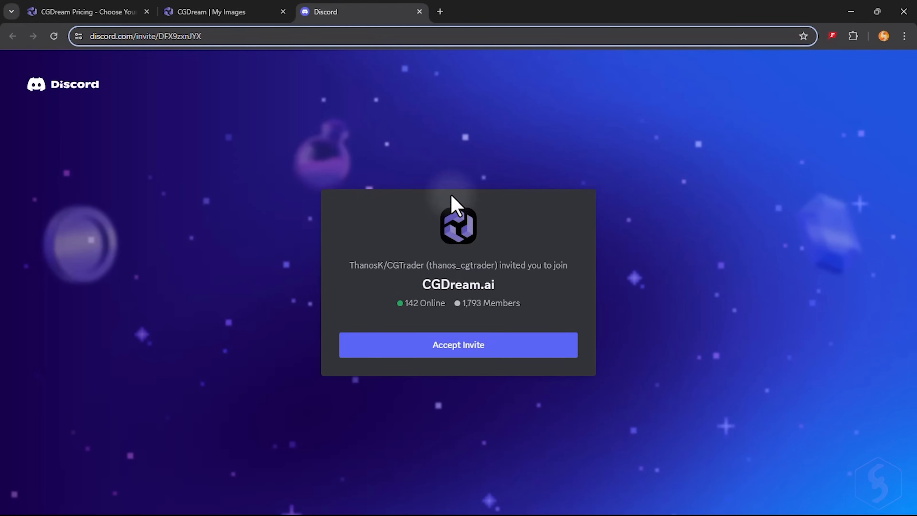
Step: Accept the CGDream.ai server invite and browse the introduce-yourself, events and art-daily-pick channels
left_click(458, 345)
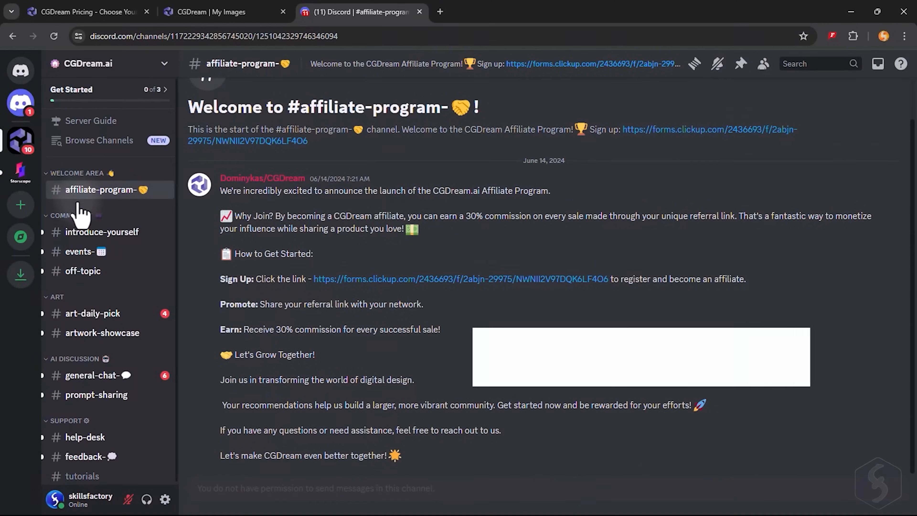
left_click(101, 231)
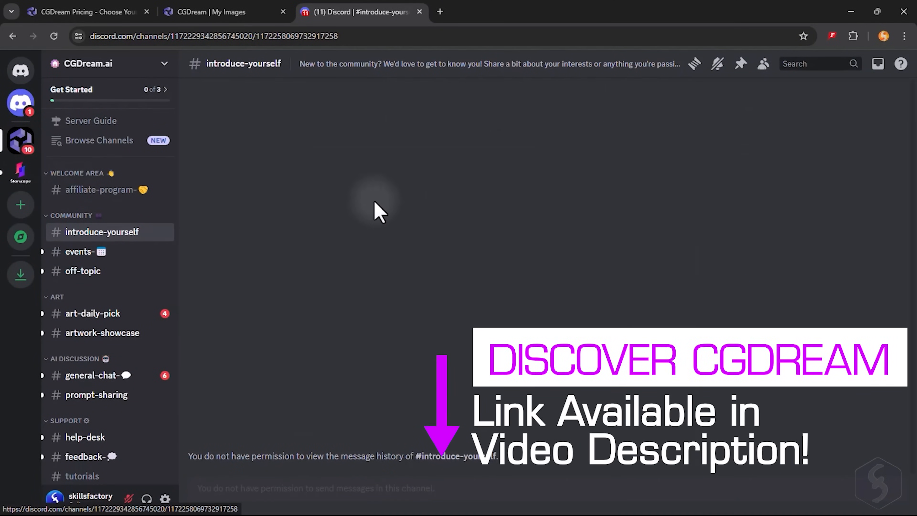
left_click(80, 252)
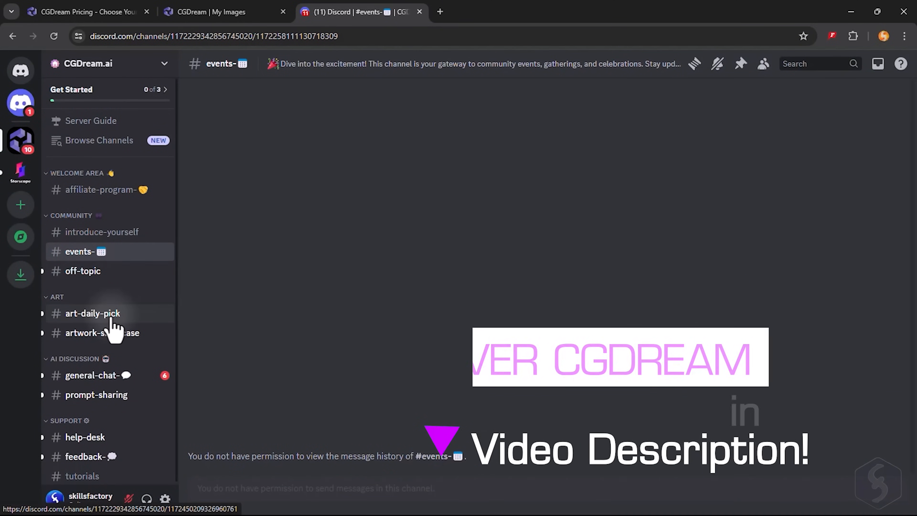
left_click(92, 312)
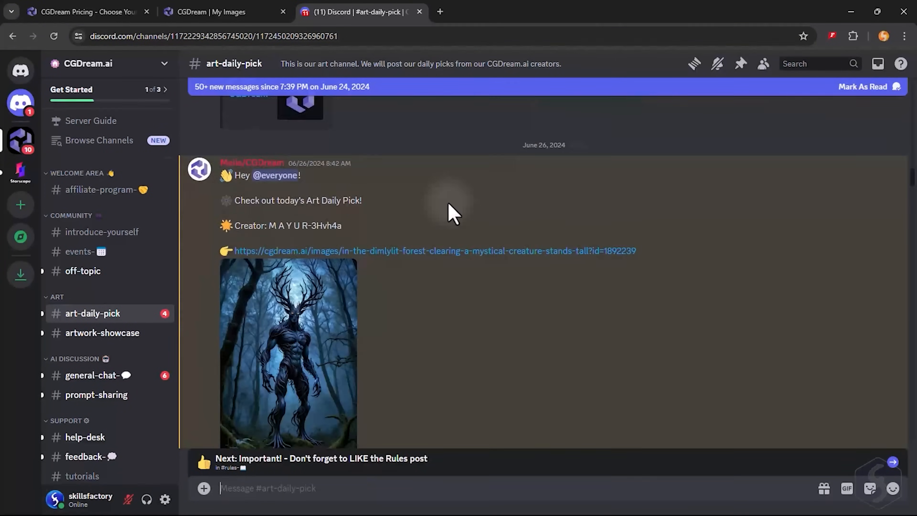
scroll("down", 3)
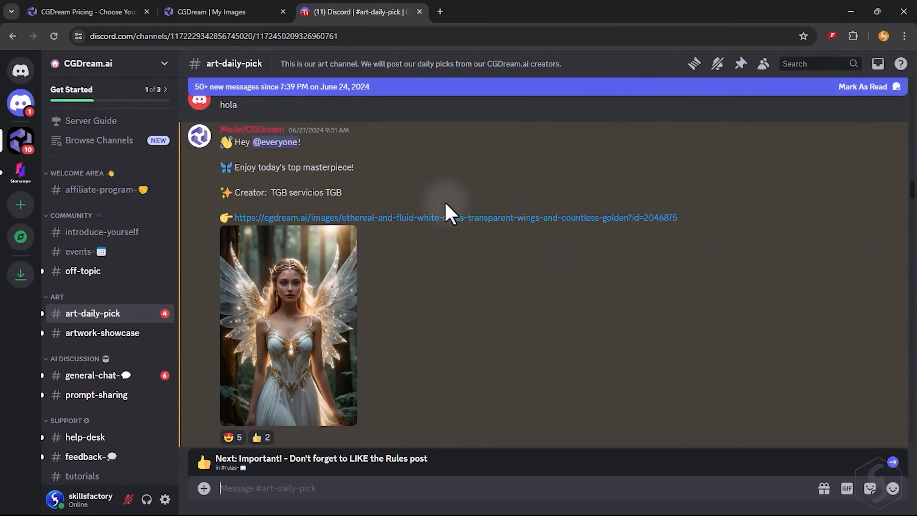